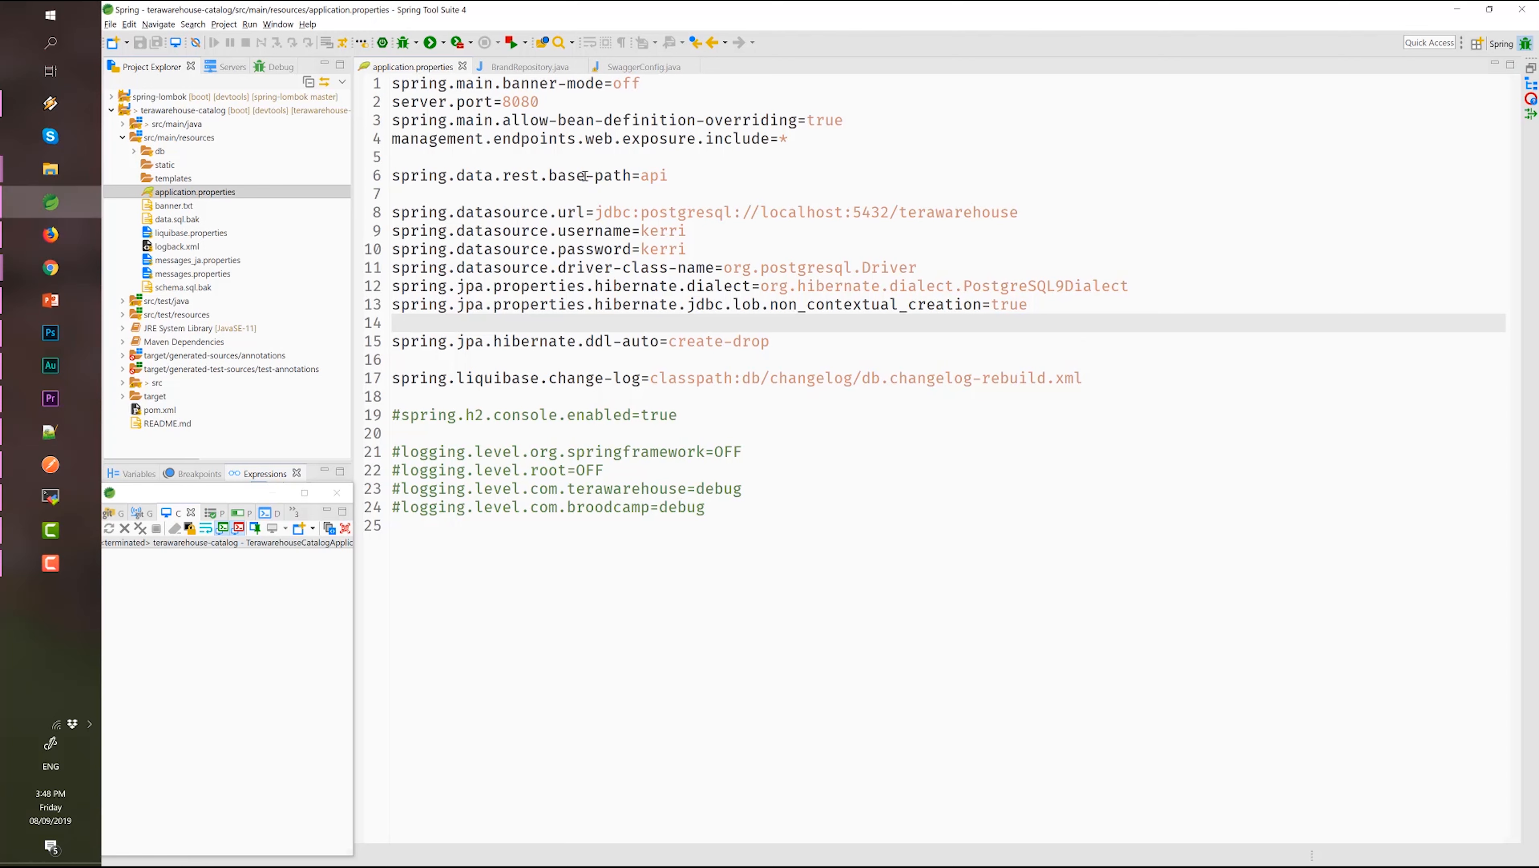
# - Highlight spring.data.rest.base-path=api in application.properties and run the catalog application
pyautogui.tripleClick(529, 174)
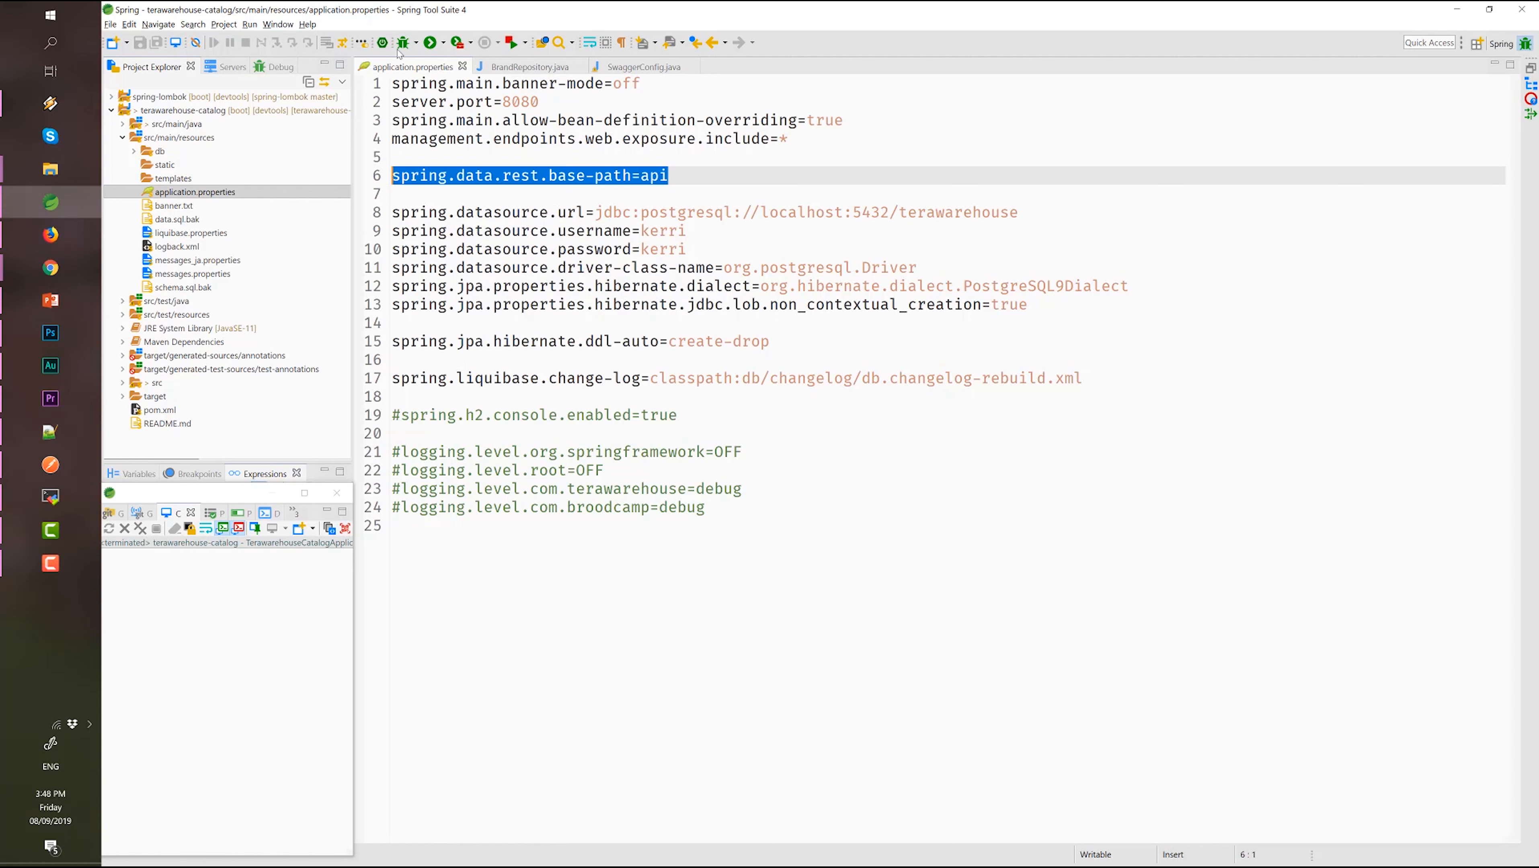
pyautogui.click(431, 42)
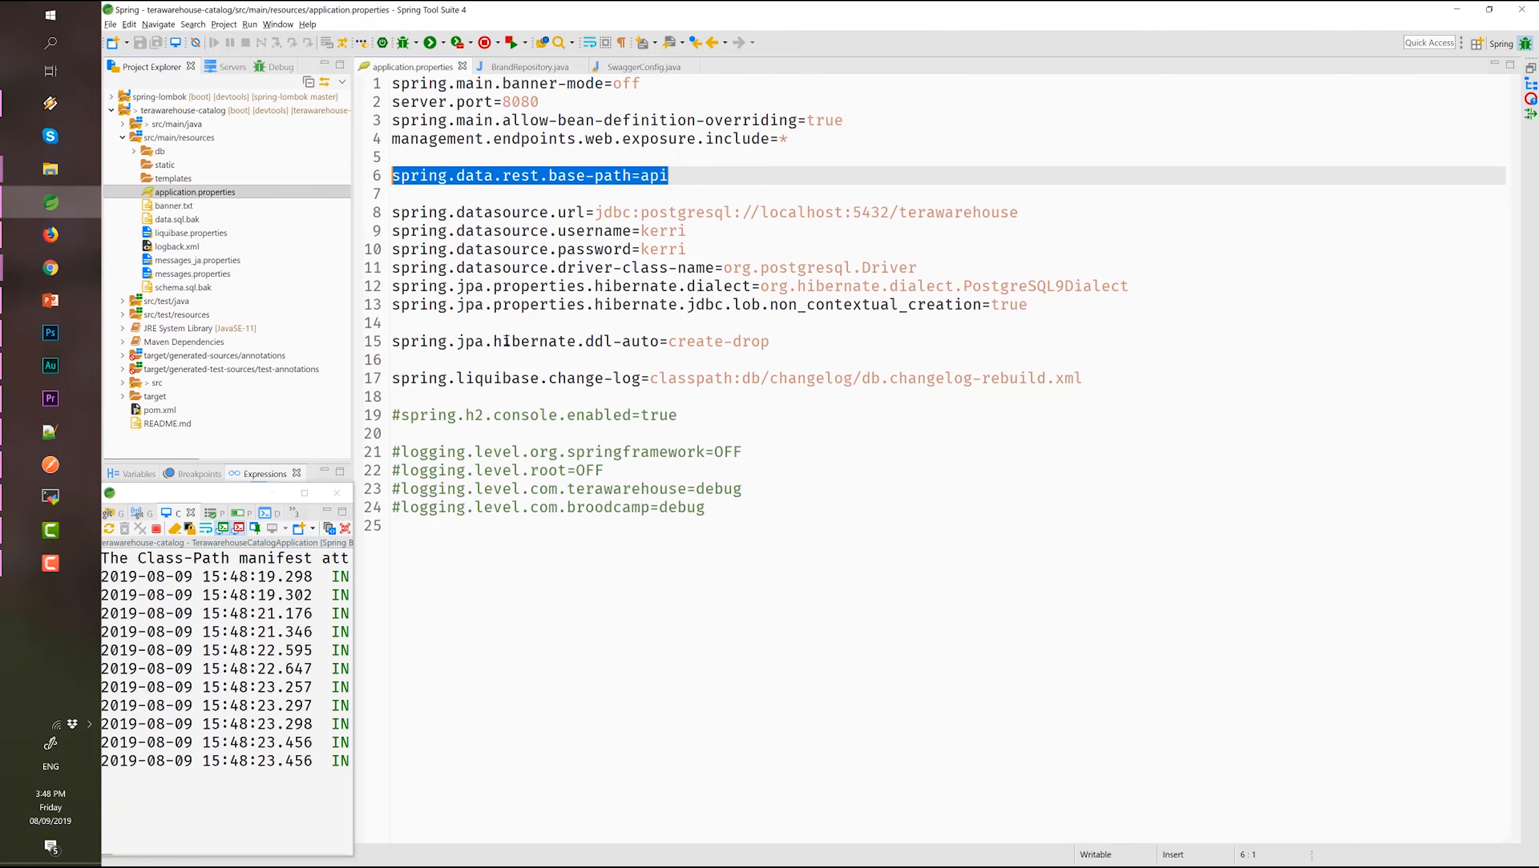
pyautogui.moveTo(648, 240)
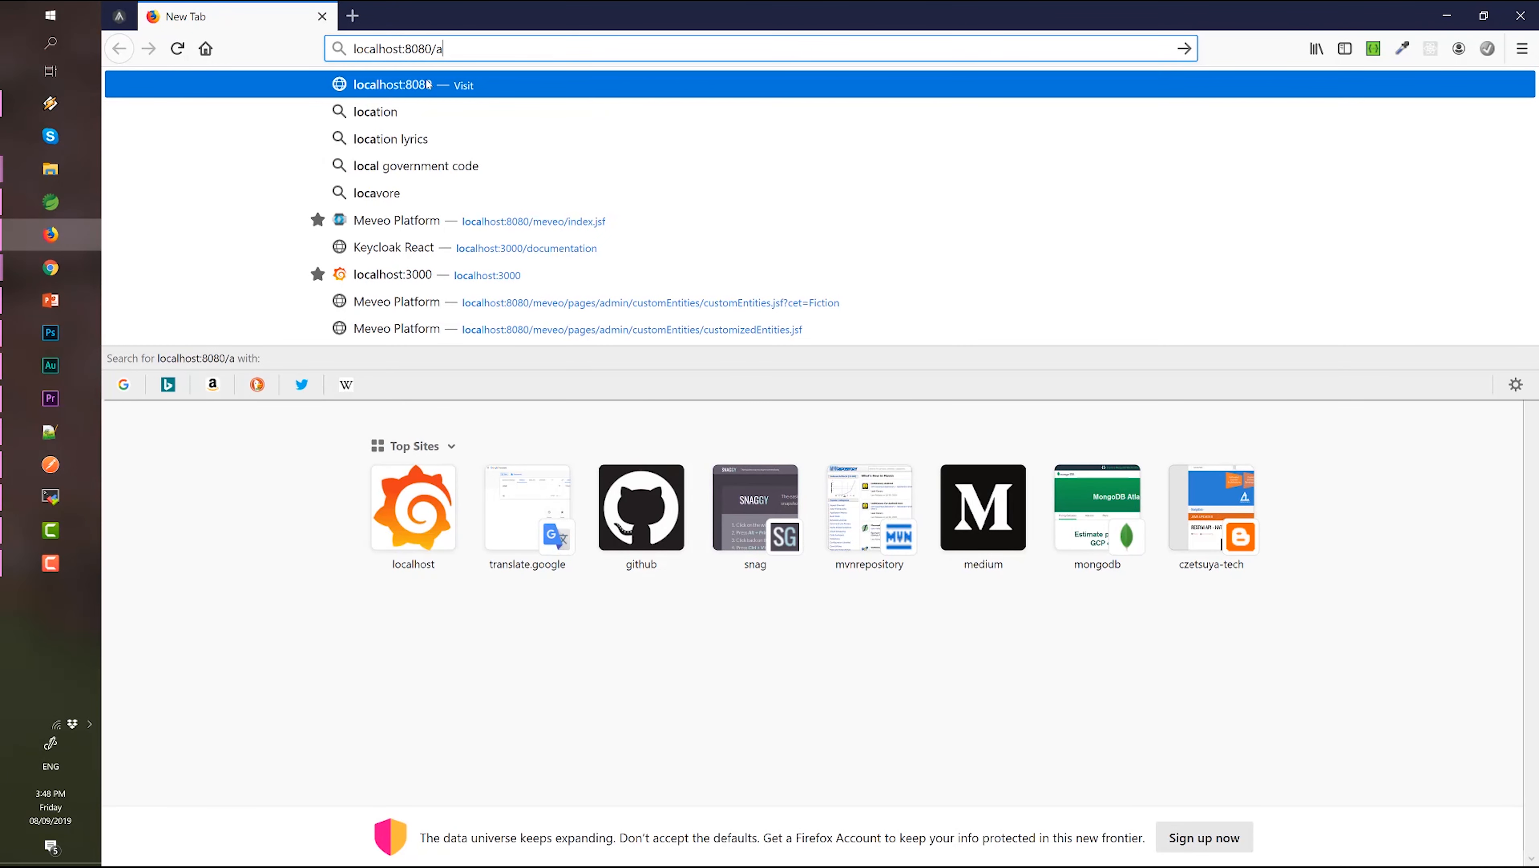
# - Load localhost:8080/api in Firefox to show the HAL Browser API root
pyautogui.write('pi/browser/index.html#/api')
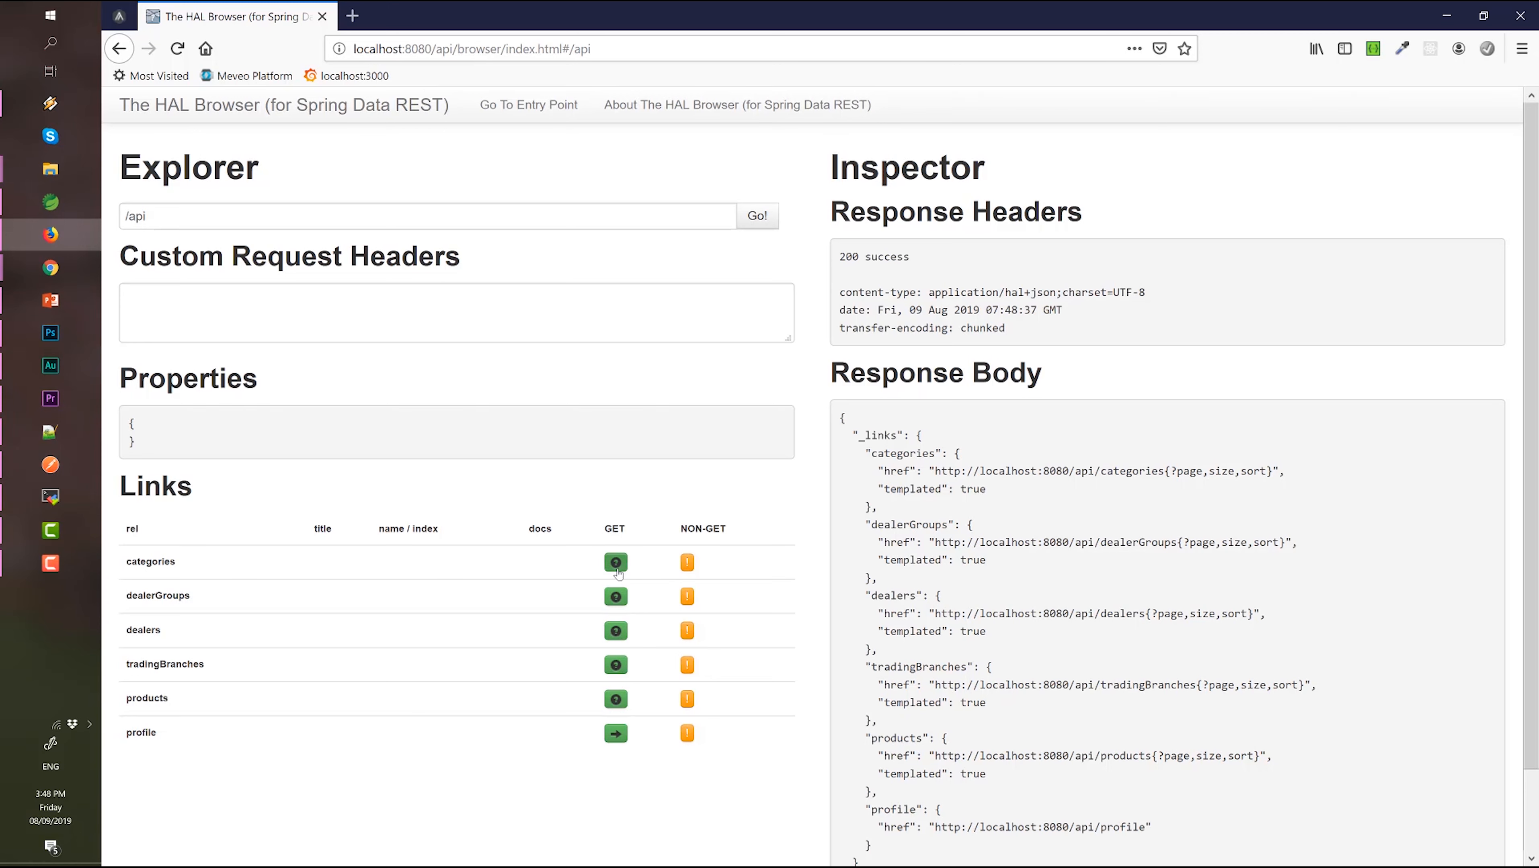
pyautogui.click(615, 561)
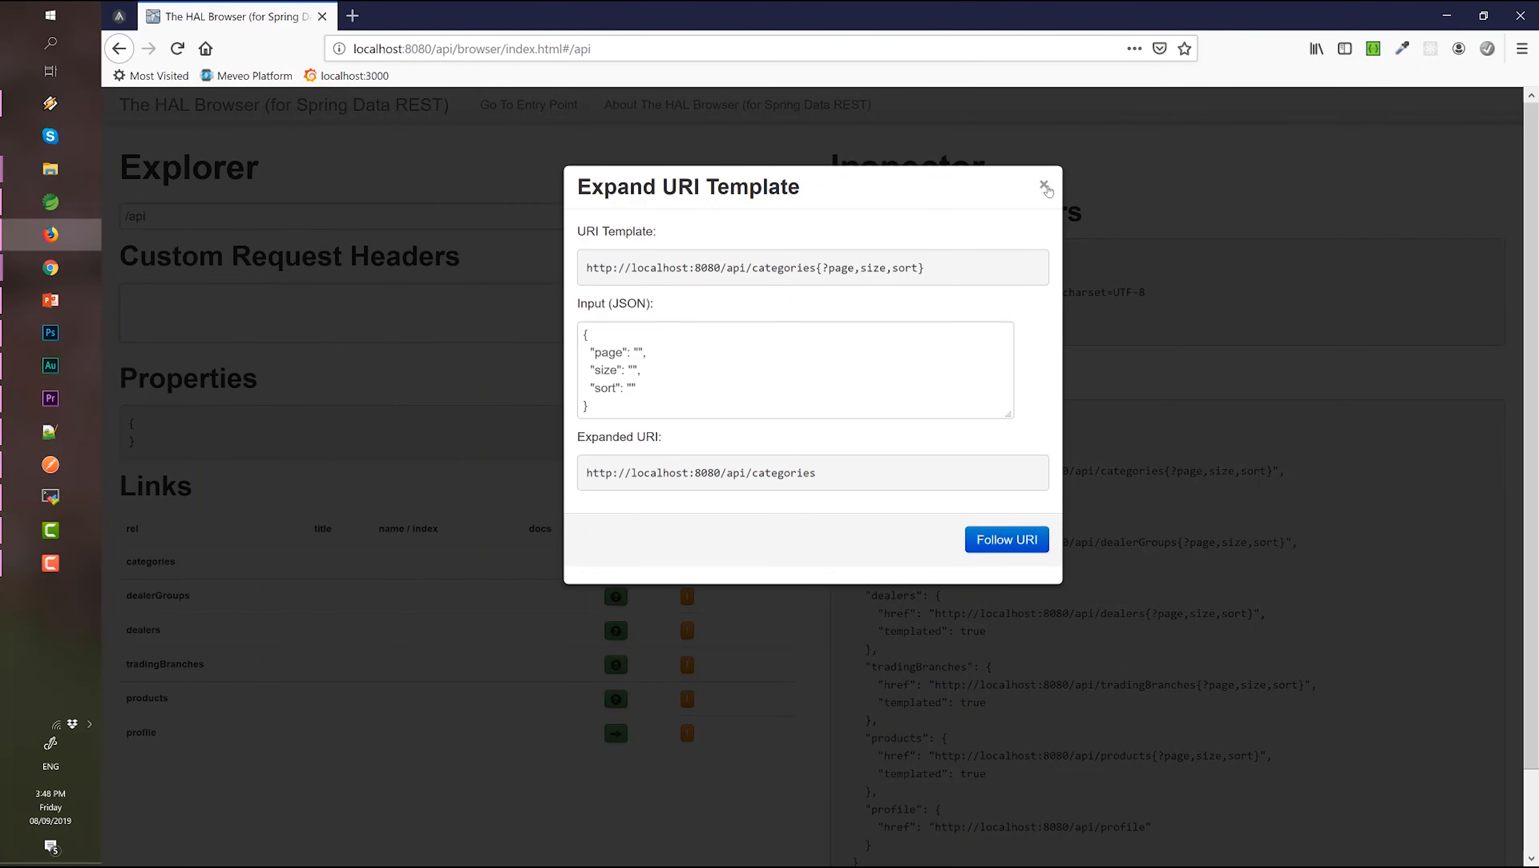
pyautogui.click(1006, 540)
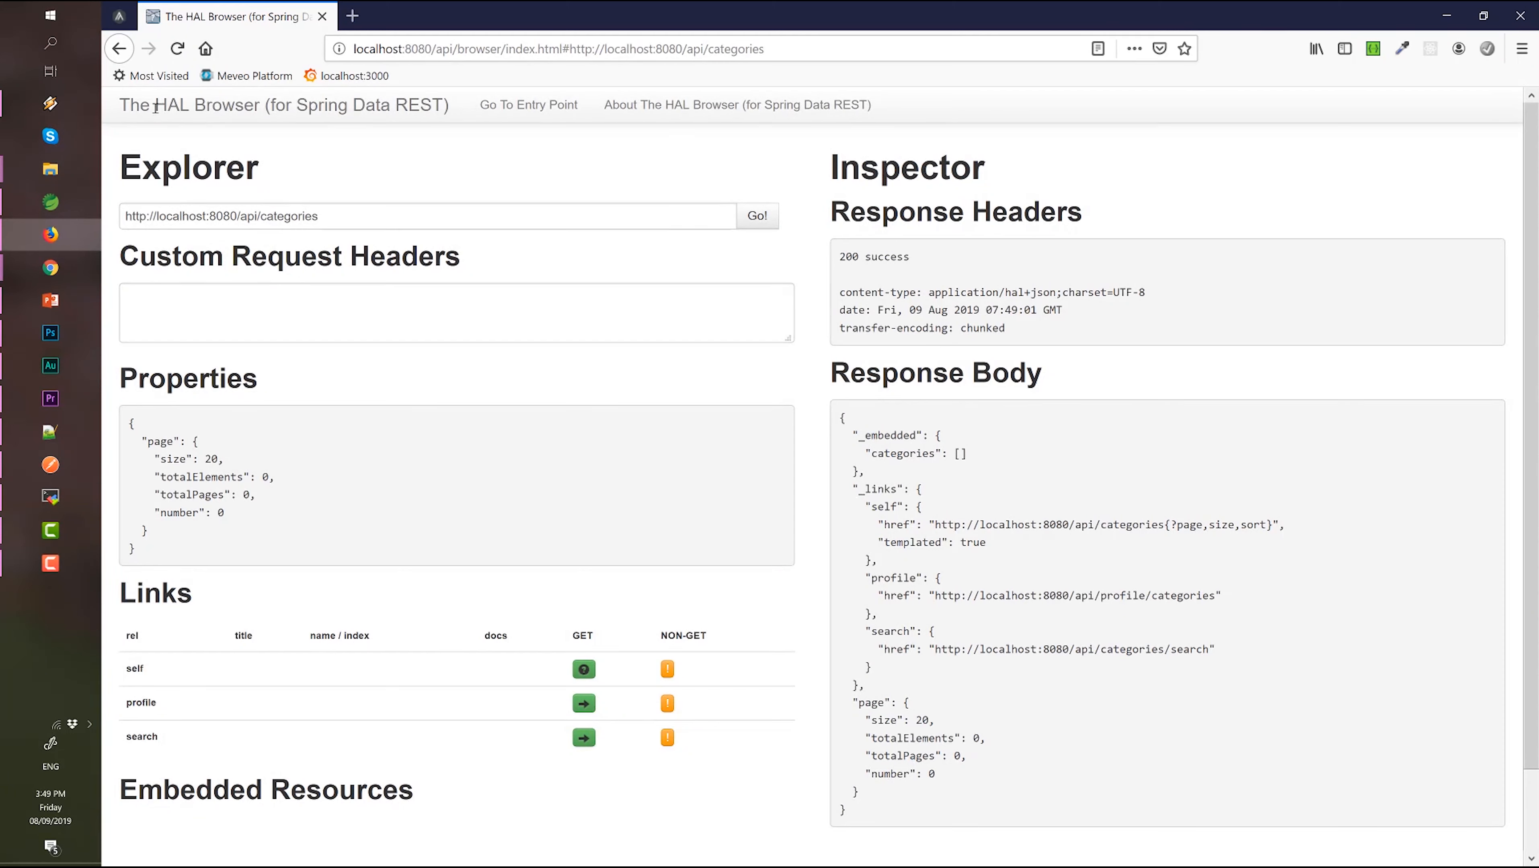
pyautogui.click(119, 48)
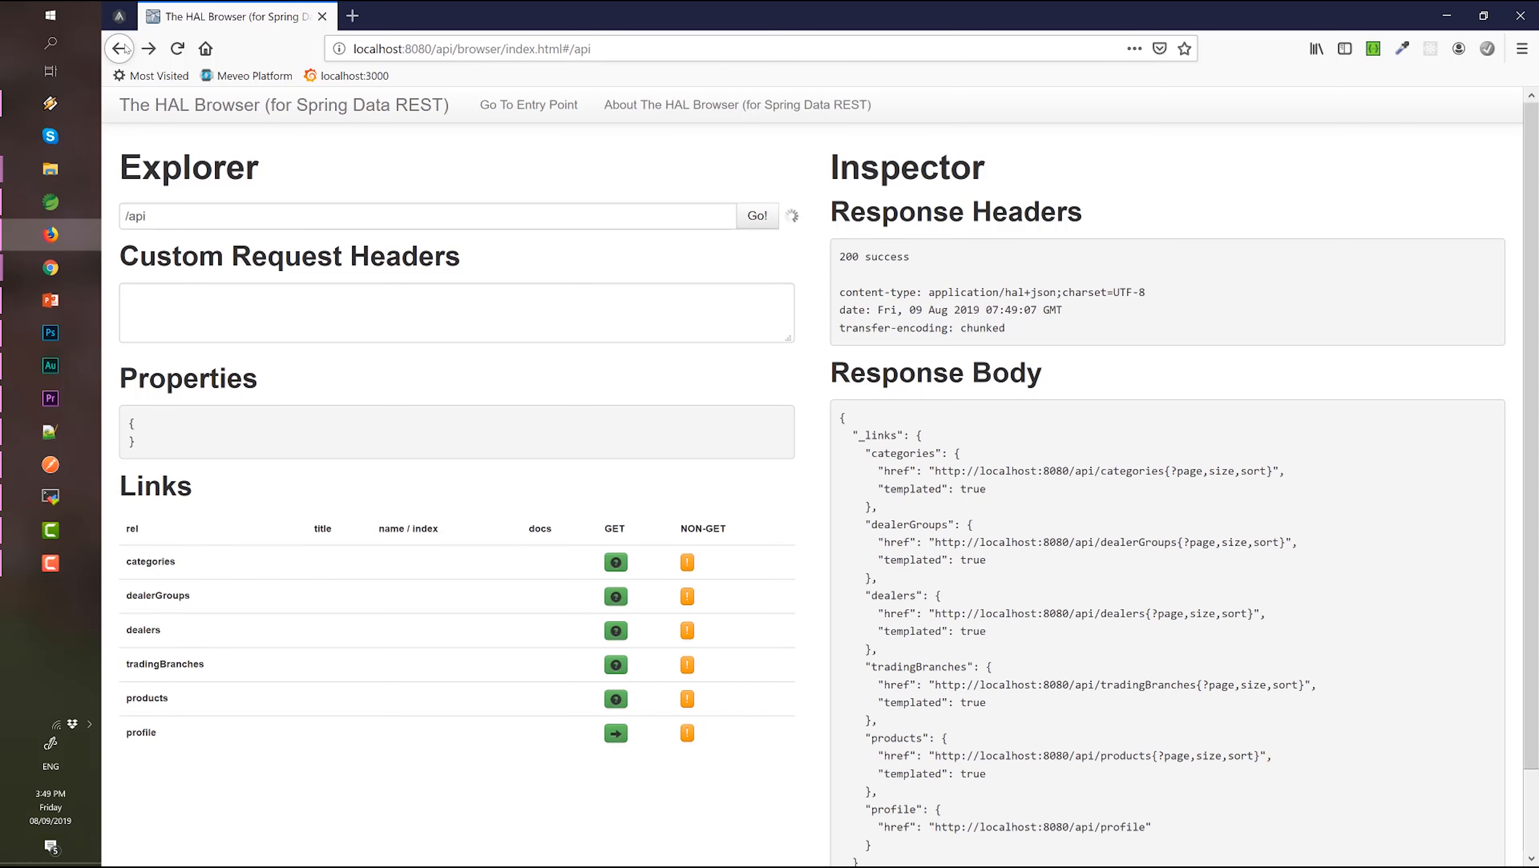
pyautogui.moveTo(119, 48)
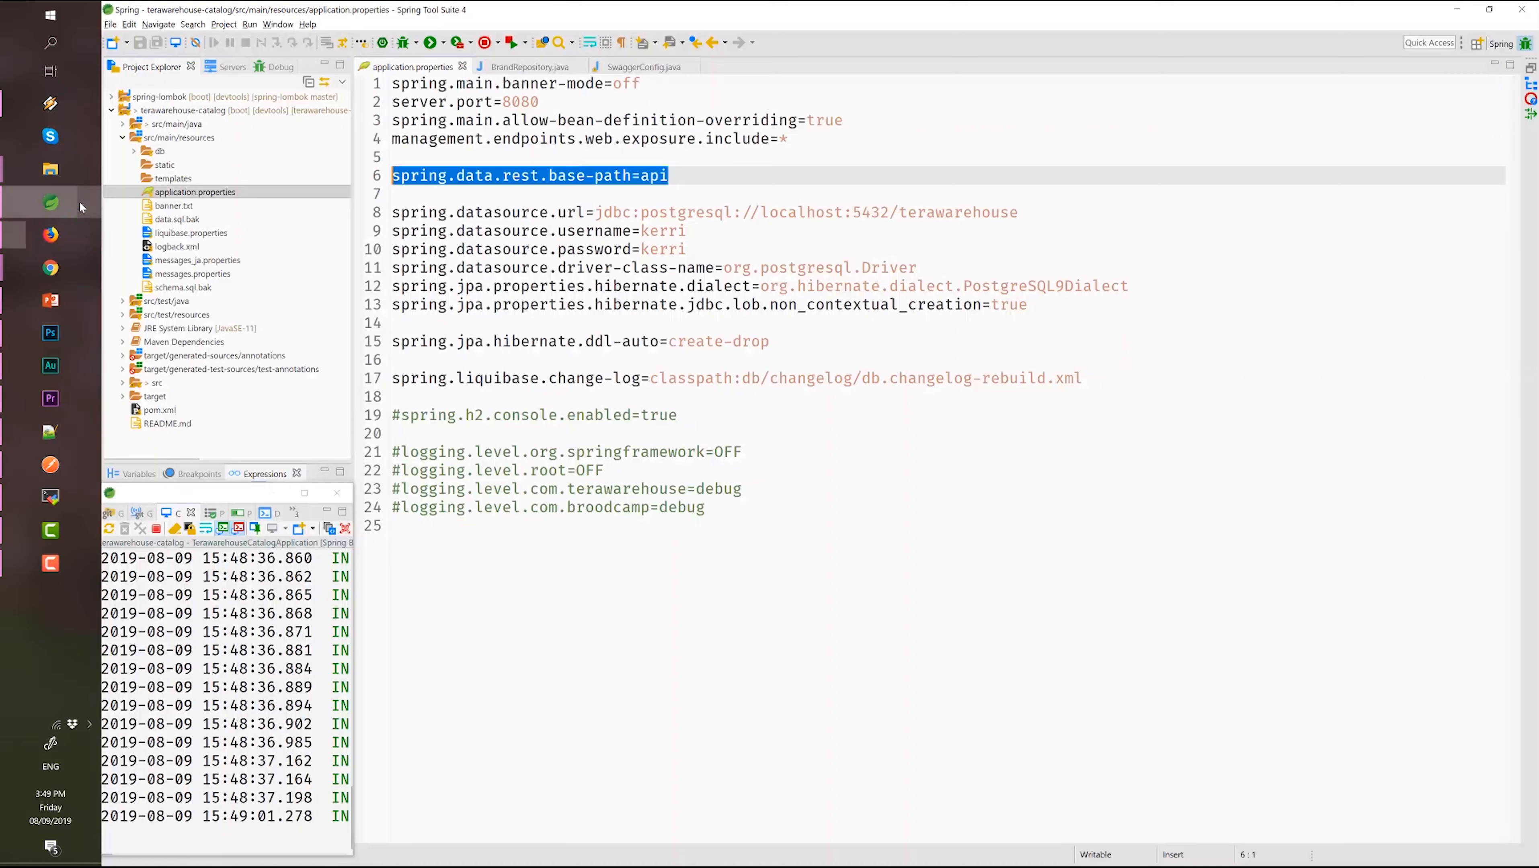
pyautogui.click(529, 66)
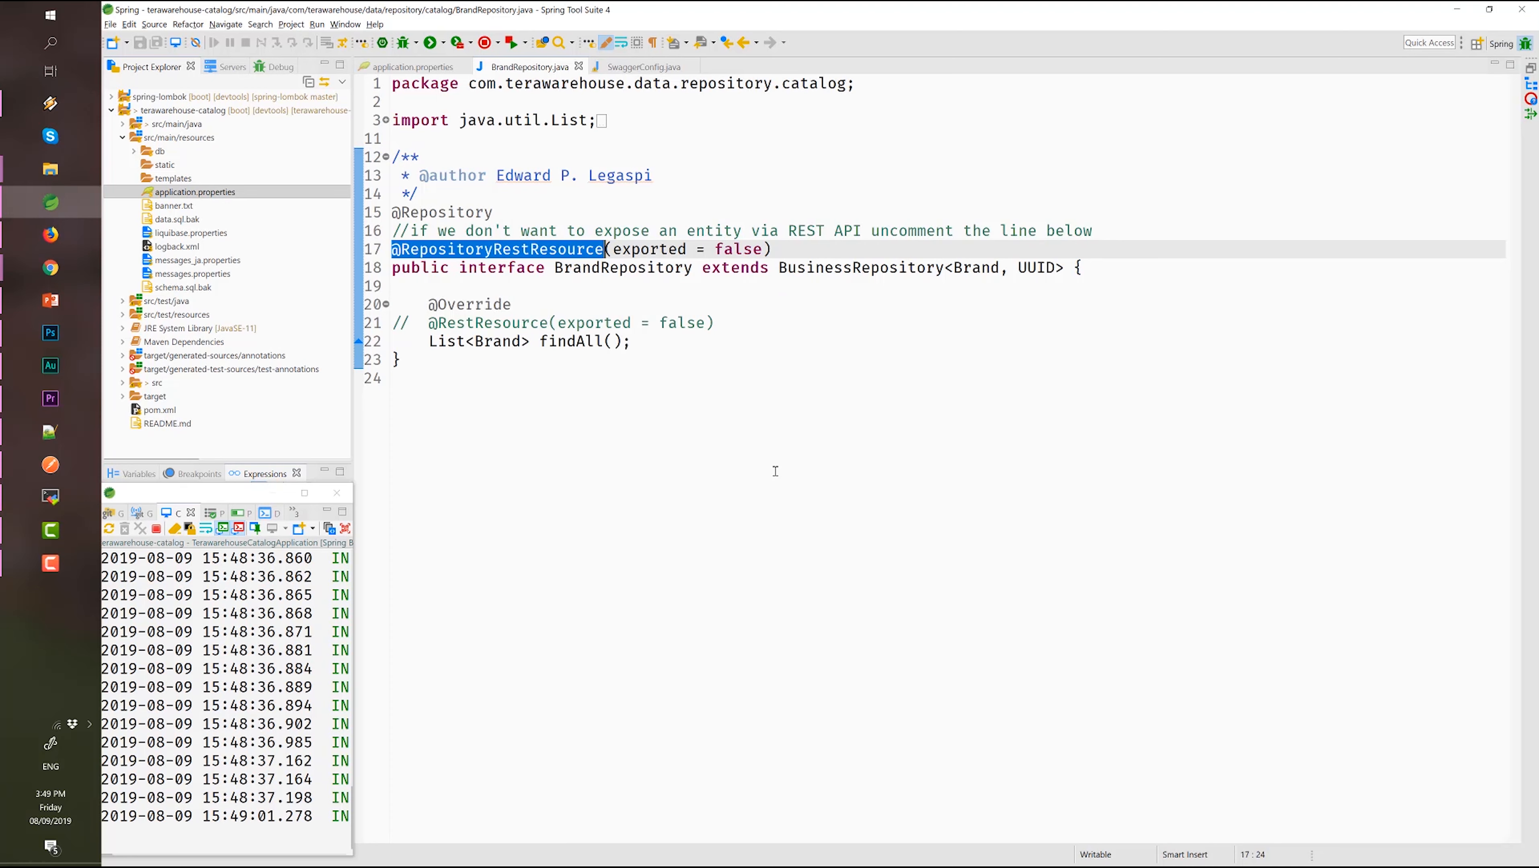
pyautogui.moveTo(744, 415)
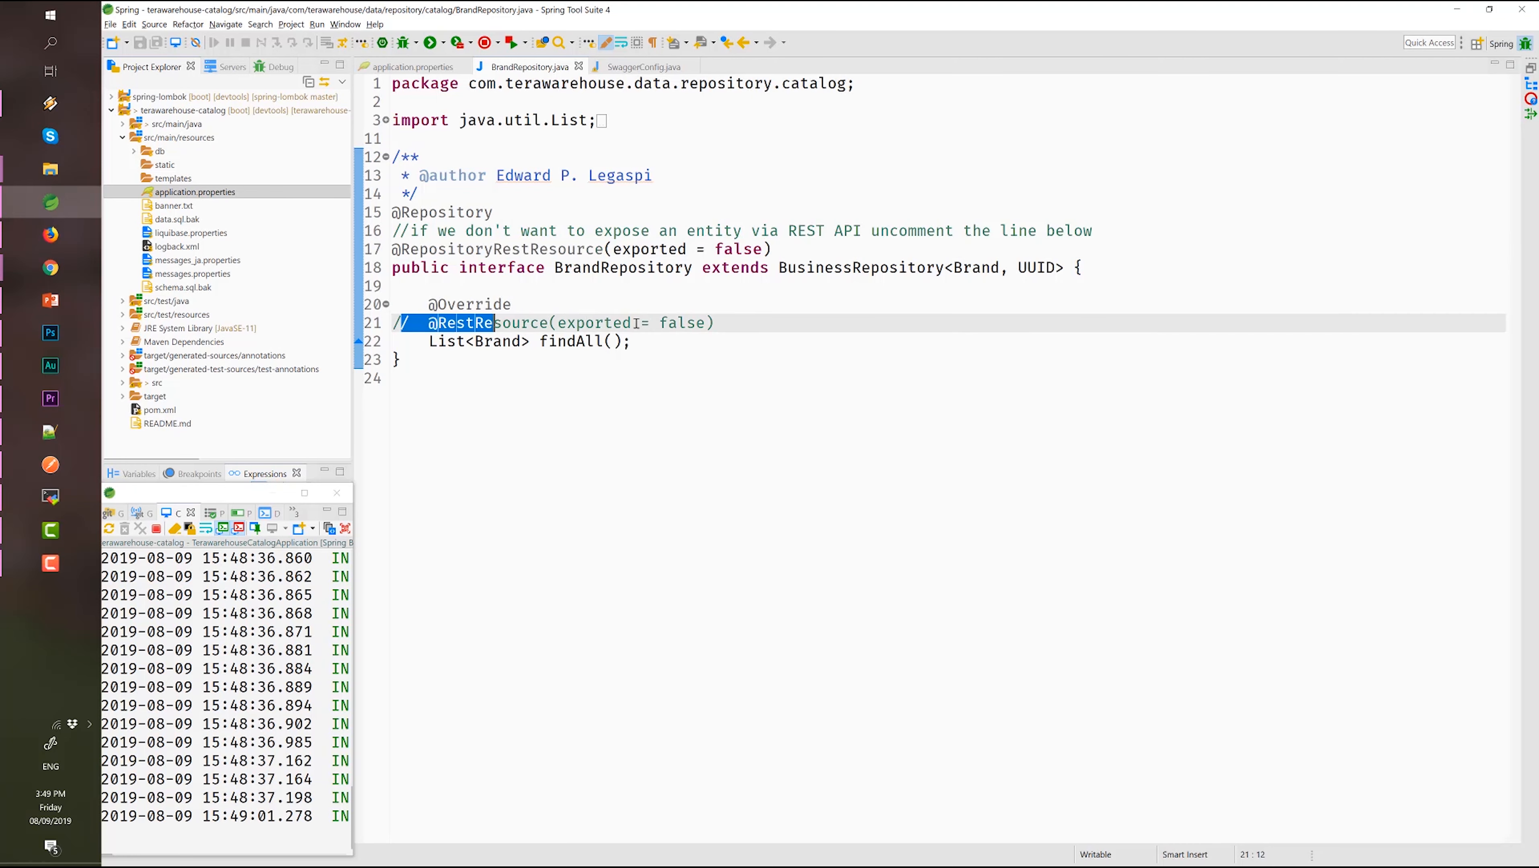
pyautogui.click(620, 267)
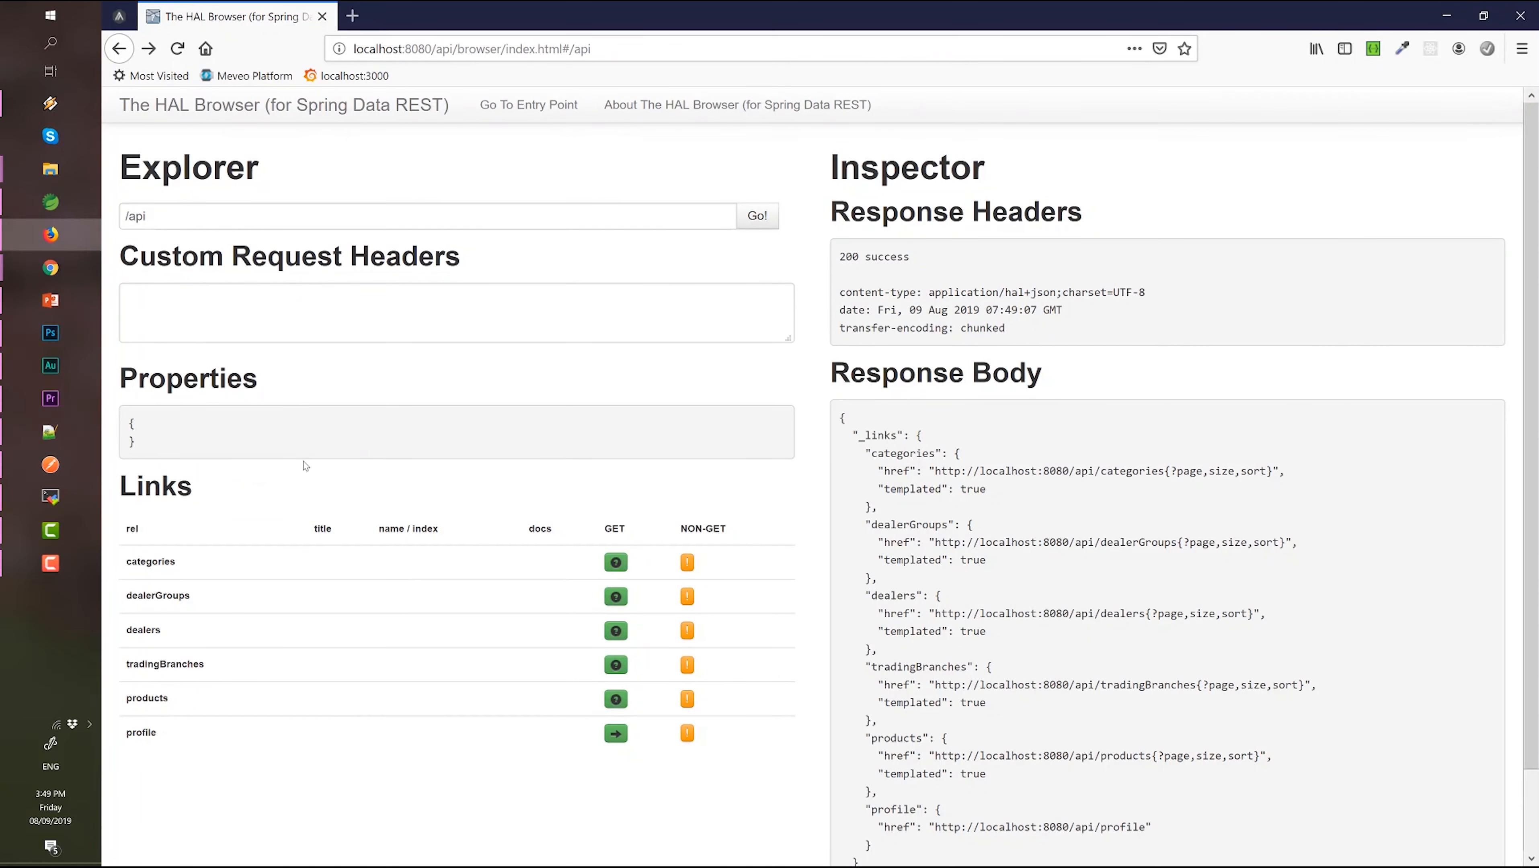
pyautogui.moveTo(253, 610)
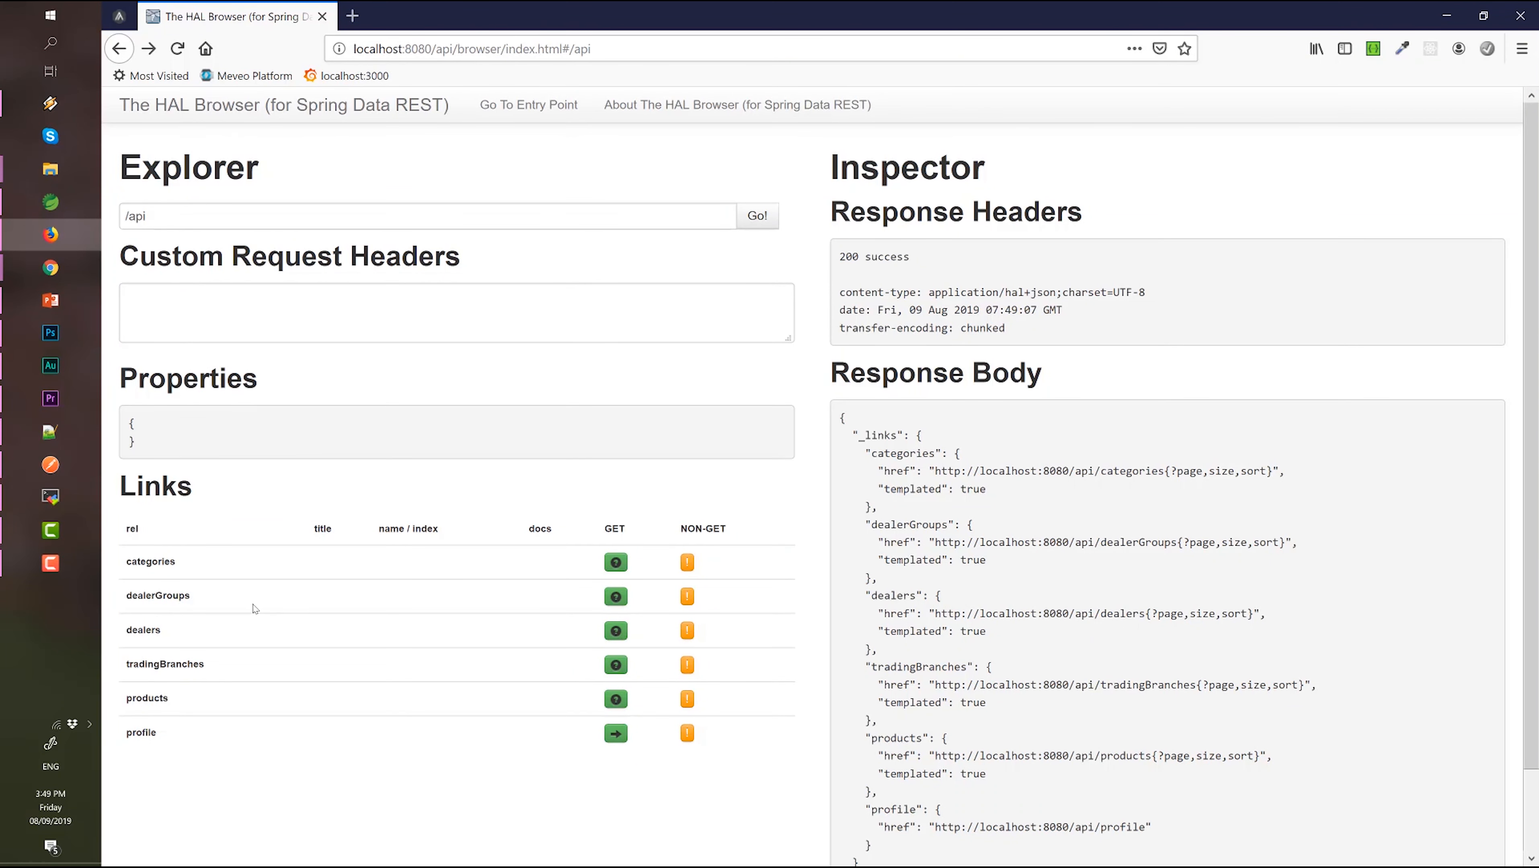
pyautogui.moveTo(195, 498)
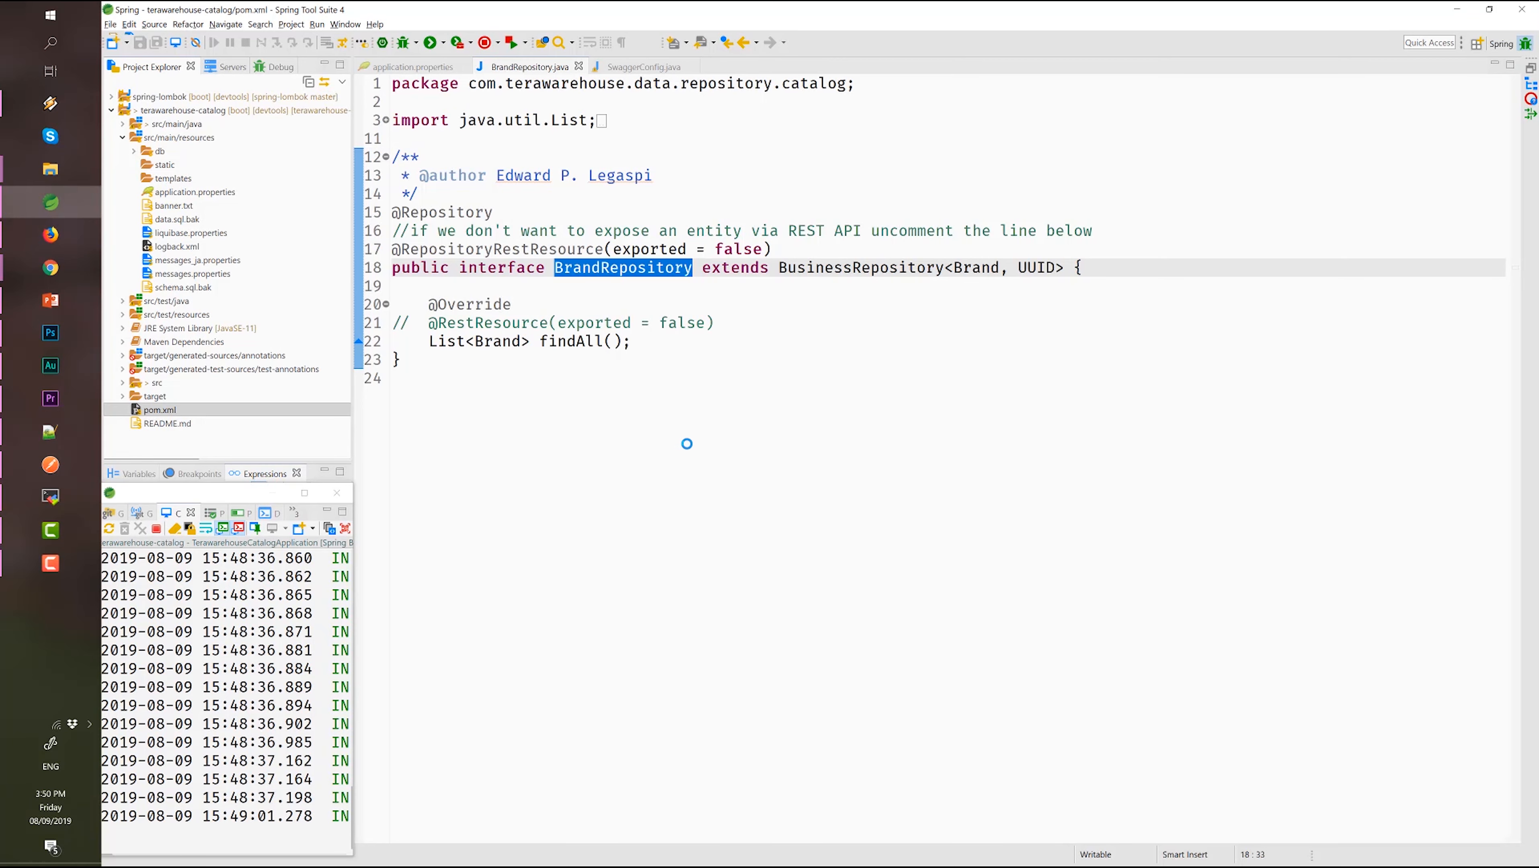
pyautogui.moveTo(641, 436)
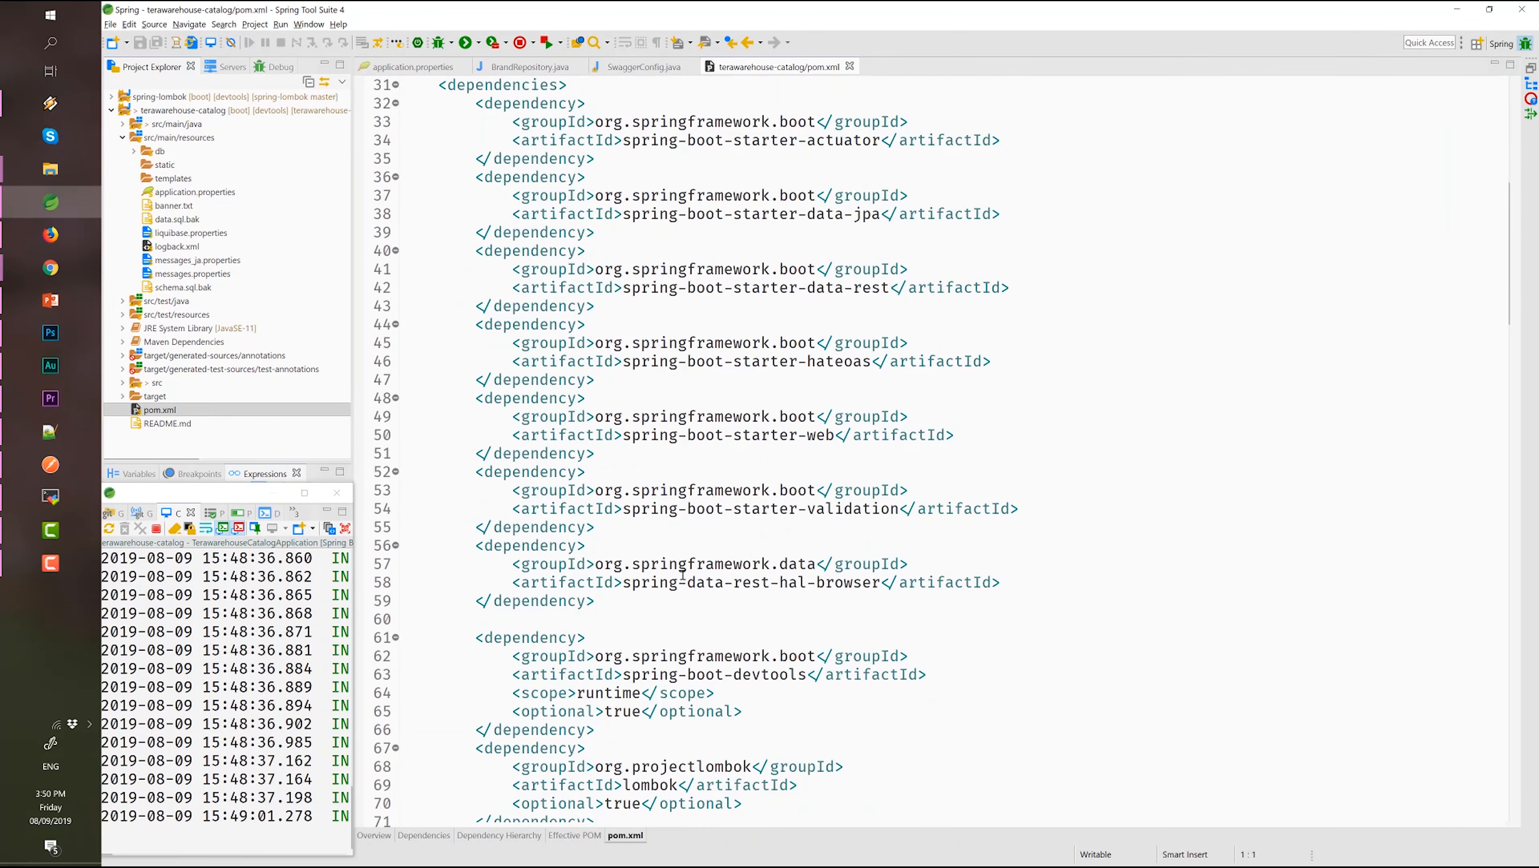
# - Locate the springfox Swagger dependencies and version placeholder in pom.xml
pyautogui.scroll(-3)
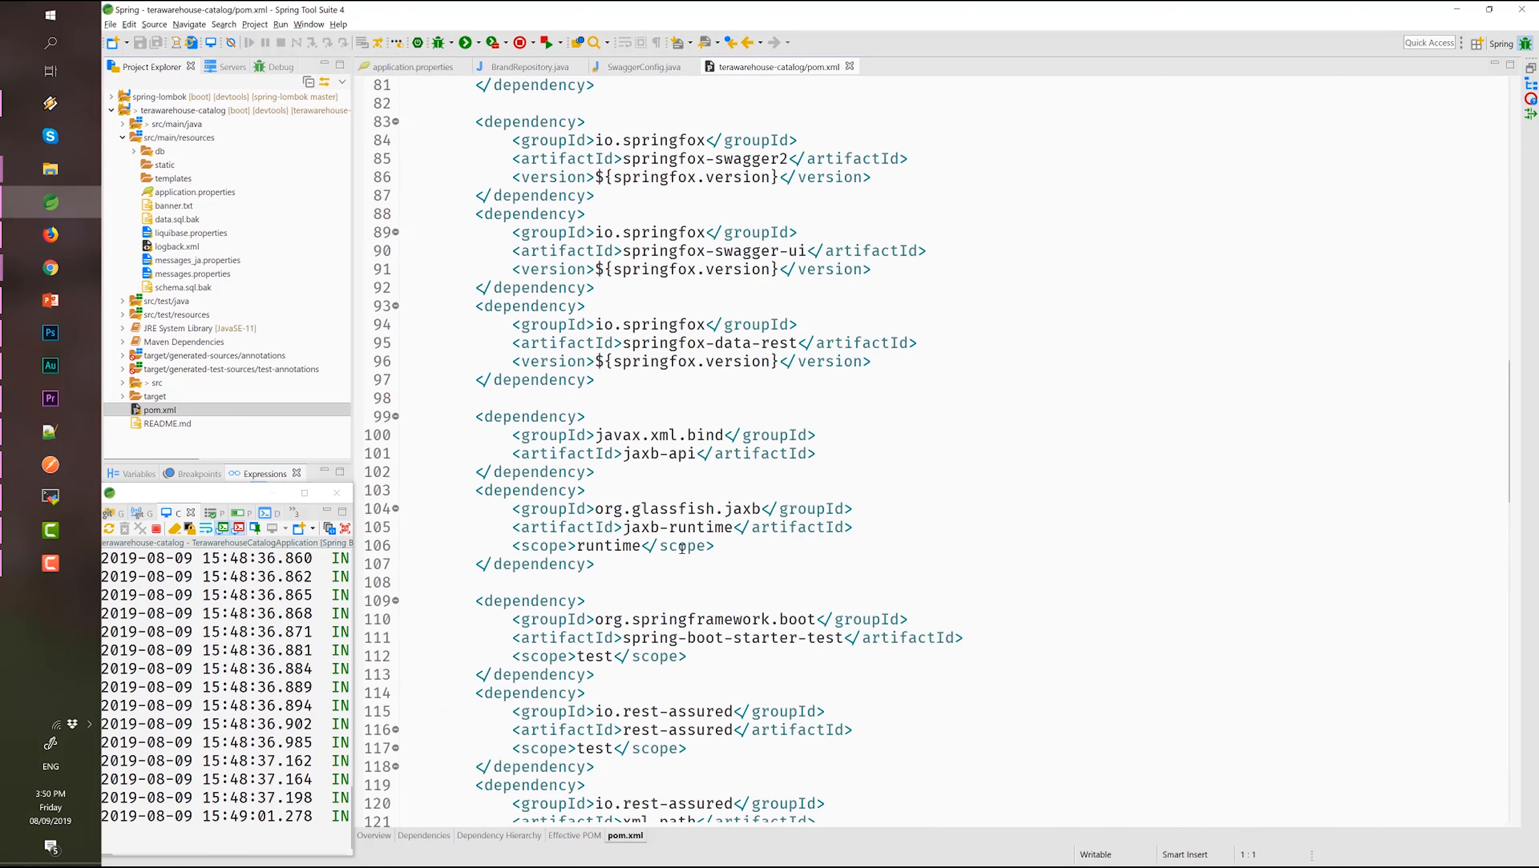
pyautogui.doubleClick(751, 342)
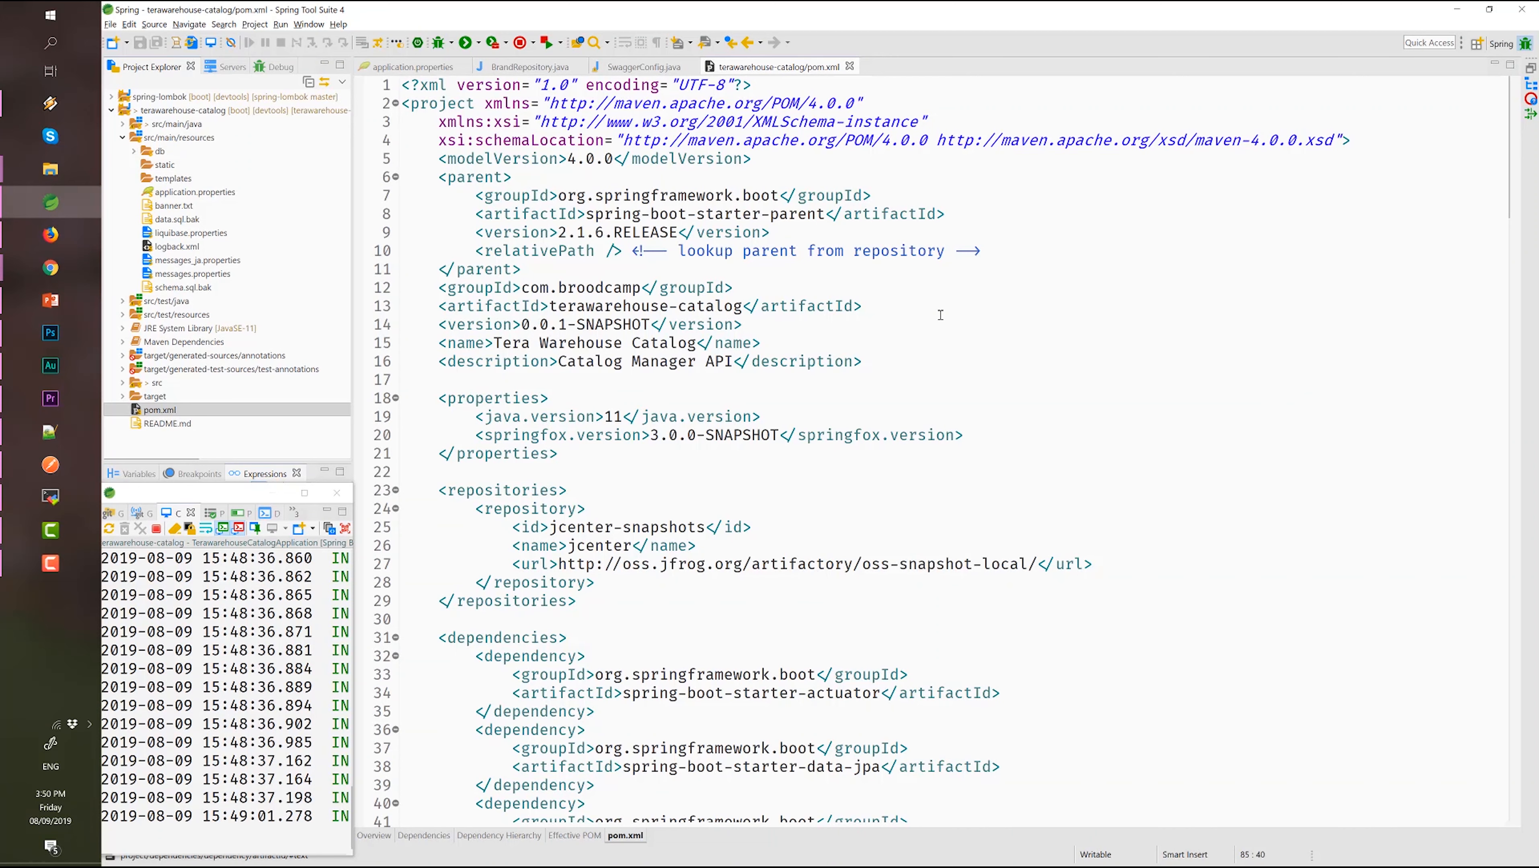
pyautogui.moveTo(1075, 161)
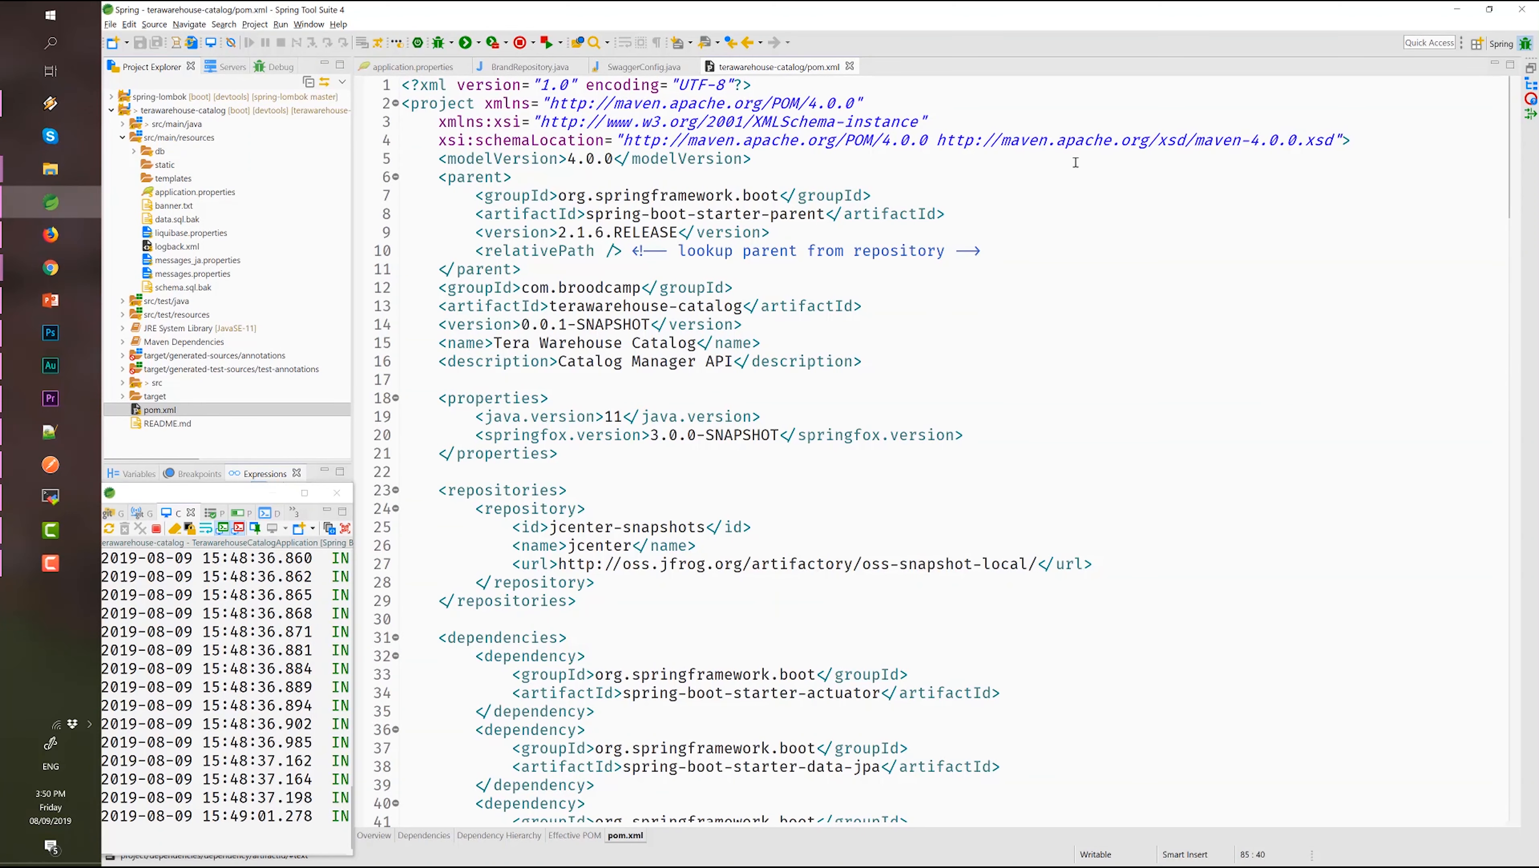
pyautogui.moveTo(643, 66)
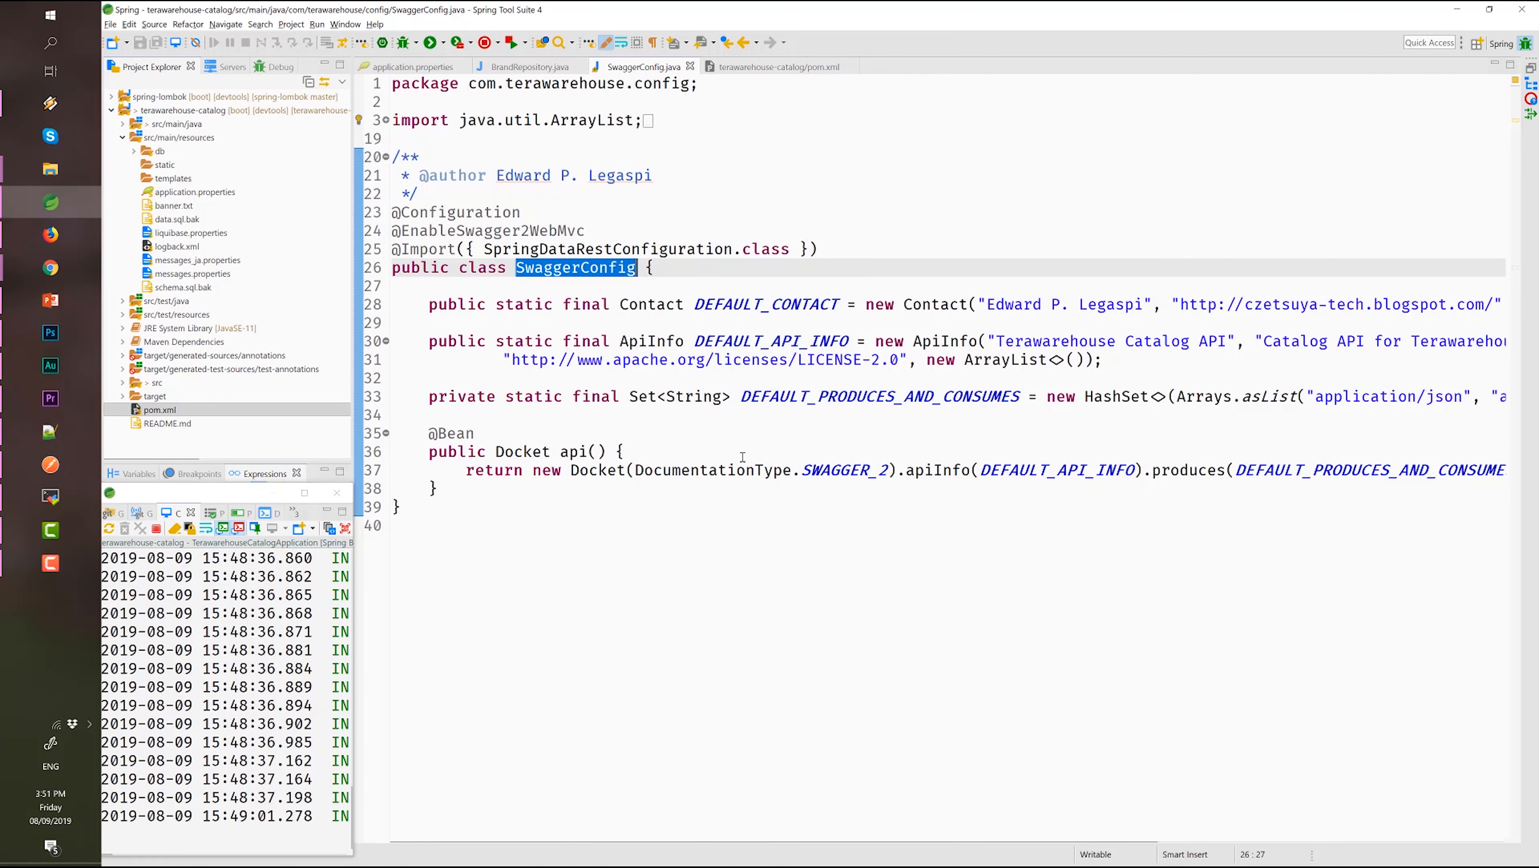
pyautogui.moveTo(844, 630)
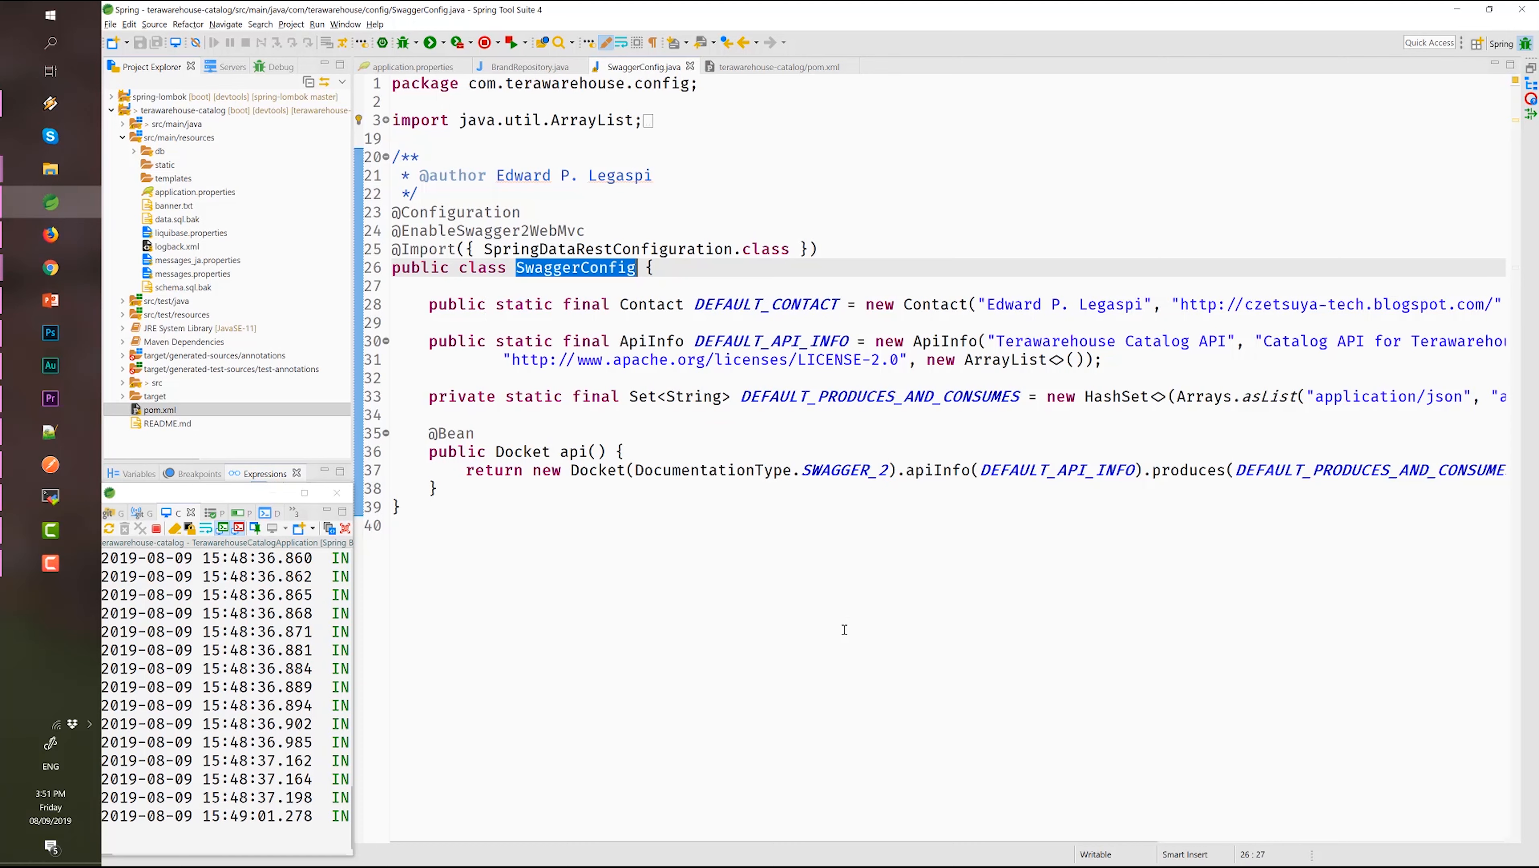